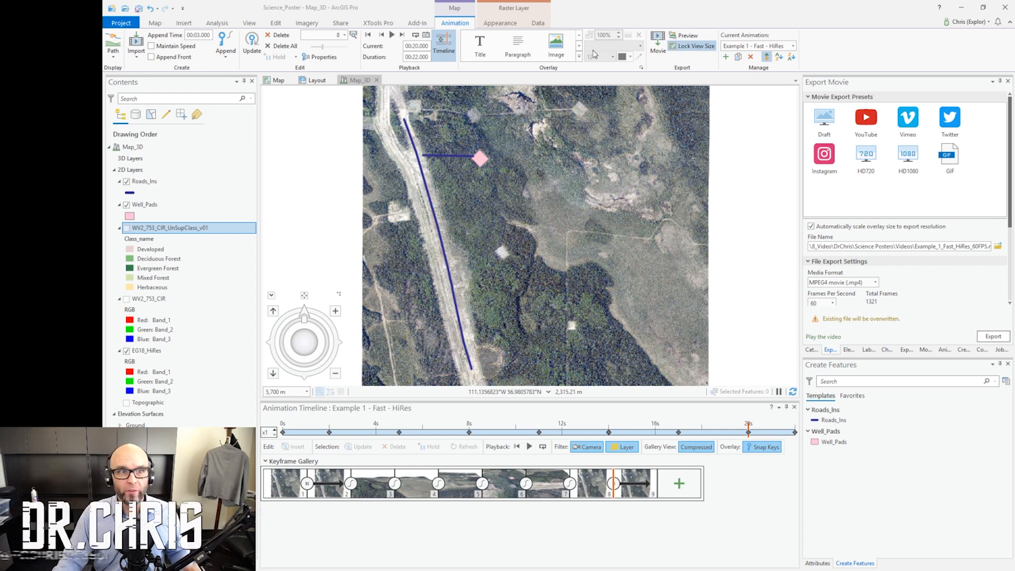
Step: Visit the View ribbon, then return to Animation to see the tilted camera along the road to the well pad
{"action": "left_click", "coordinate": [250, 23]}
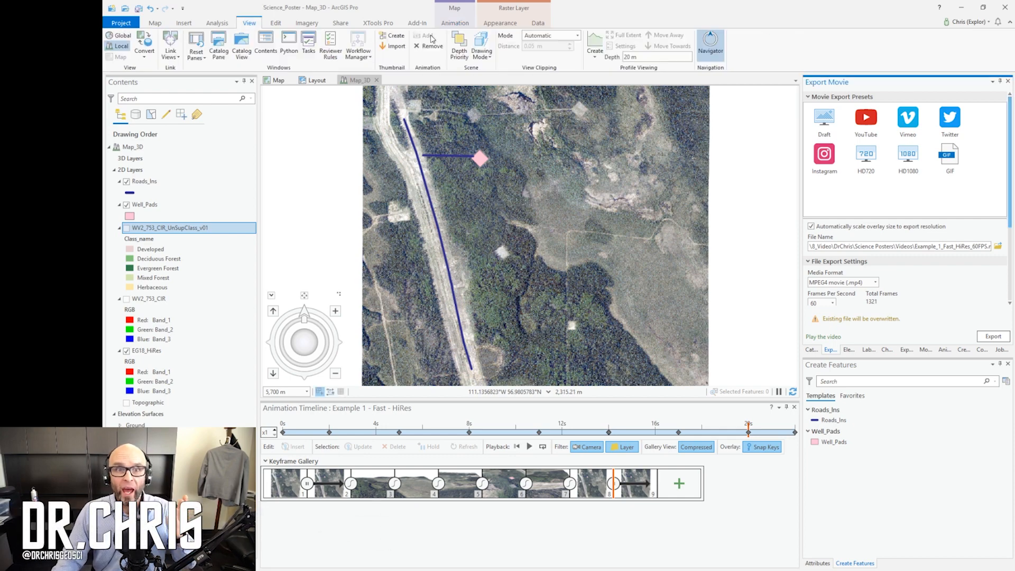
{"action": "mouse_move", "coordinate": [428, 36]}
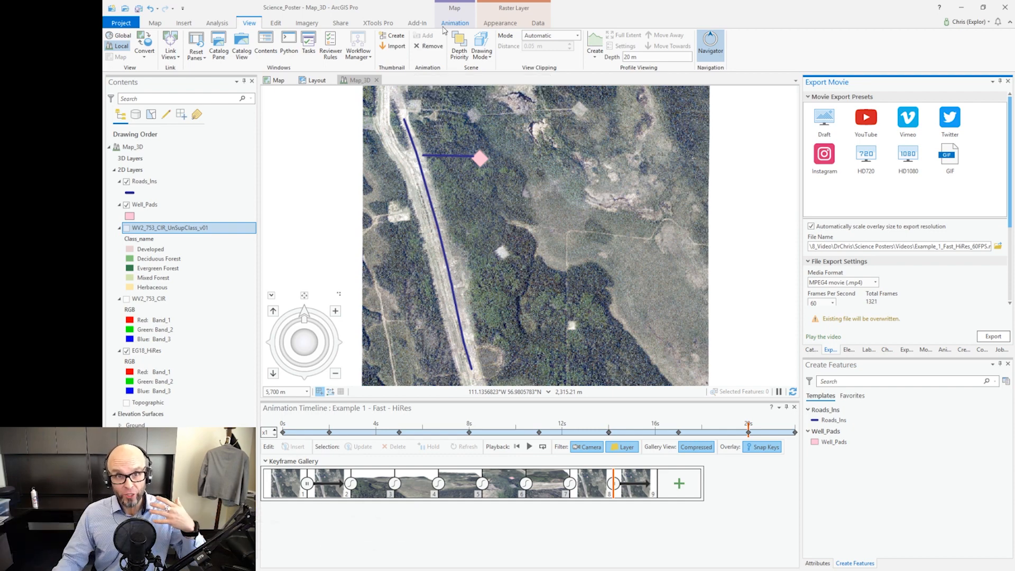
{"action": "left_click", "coordinate": [455, 22]}
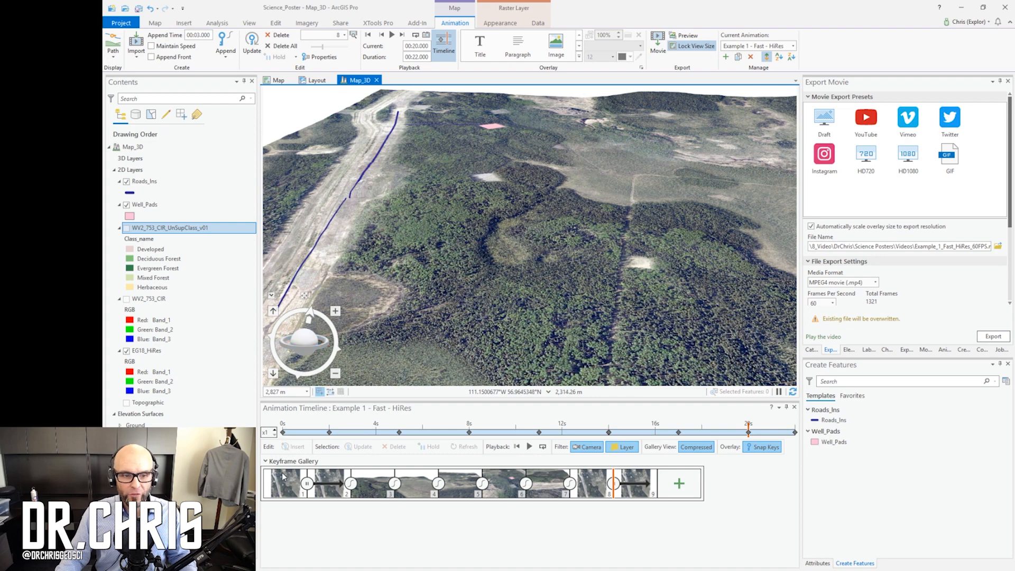
{"action": "left_click", "coordinate": [283, 484]}
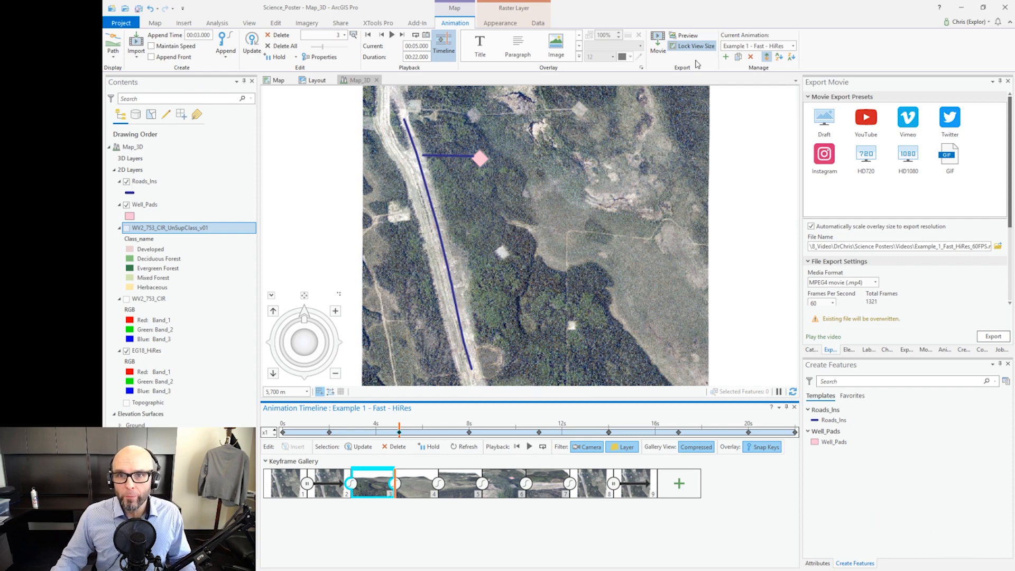
{"action": "mouse_move", "coordinate": [657, 43]}
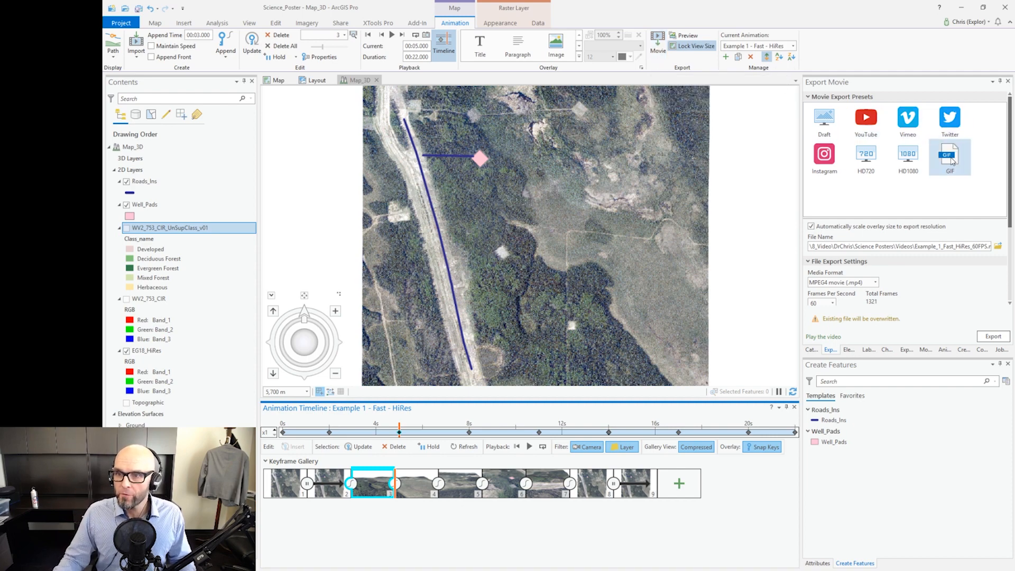
{"action": "mouse_move", "coordinate": [825, 155]}
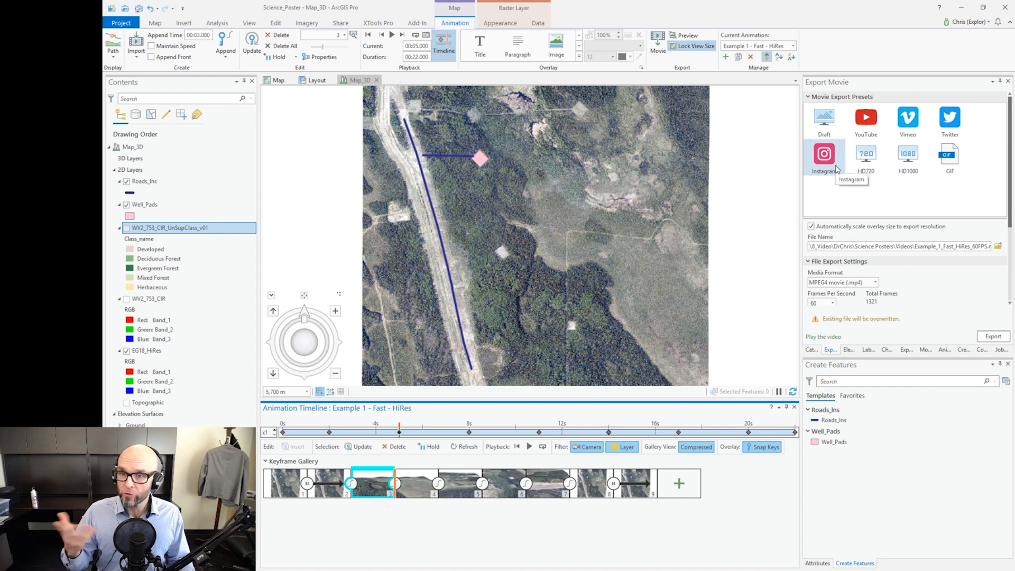
{"action": "mouse_move", "coordinate": [911, 161]}
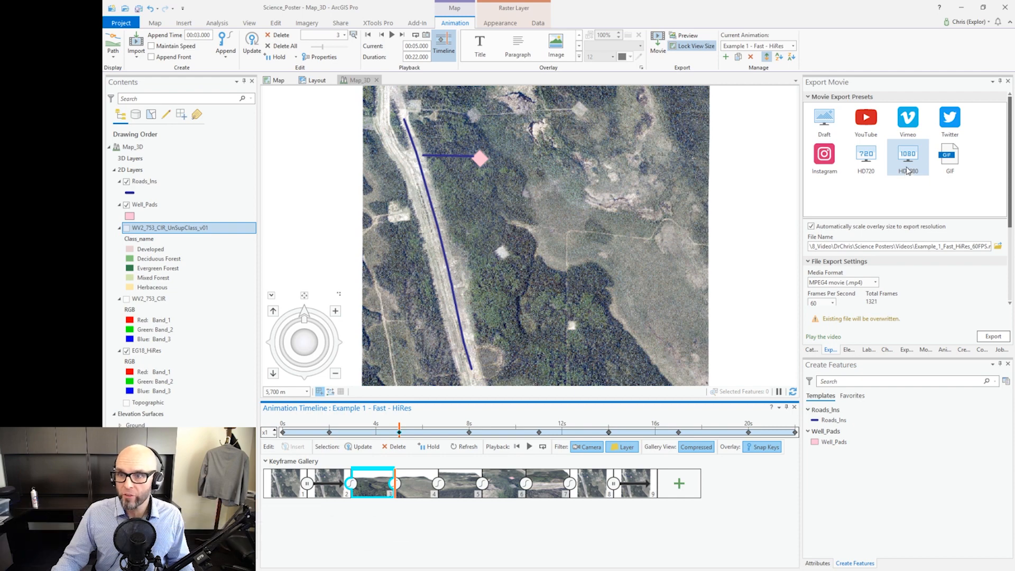
Step: Apply the HD1080 preset in the Export Movie pane
{"action": "left_click", "coordinate": [908, 154]}
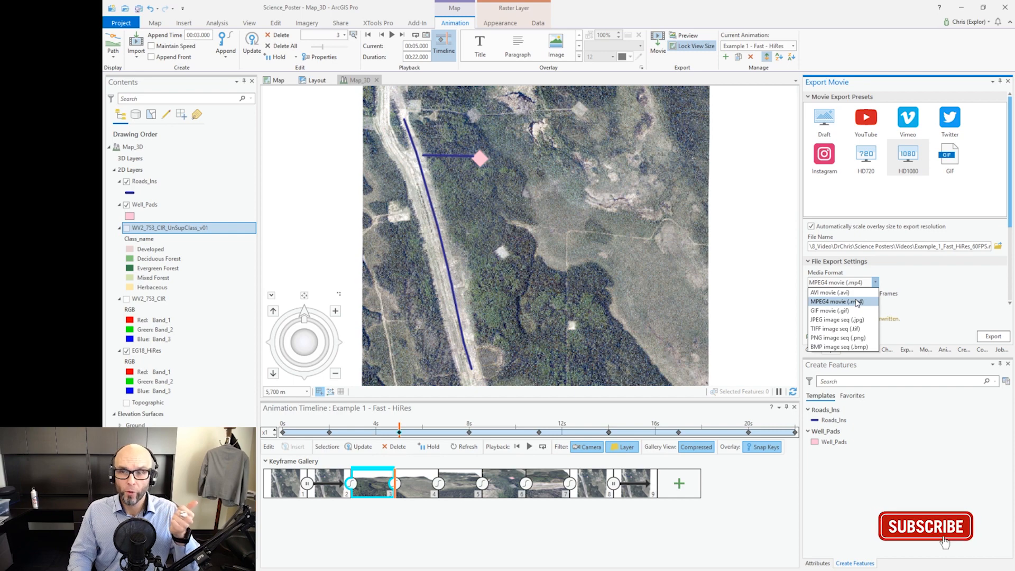
Step: Keep MPEG4 format and set Frames Per Second to 60 under Advanced Movie Export Settings
{"action": "left_click", "coordinate": [840, 303]}
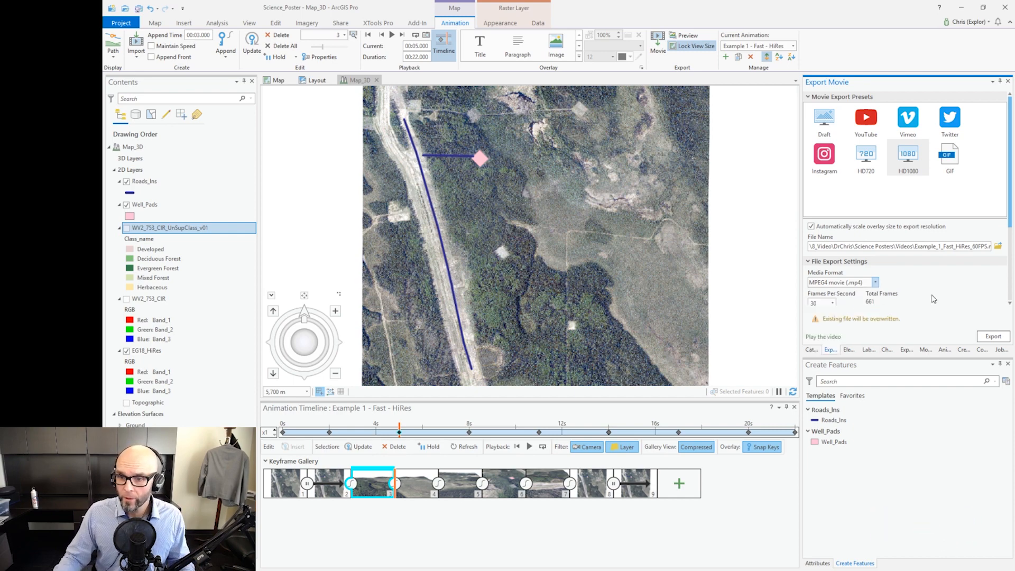
{"action": "scroll", "scroll_direction": "down", "scroll_amount": 3}
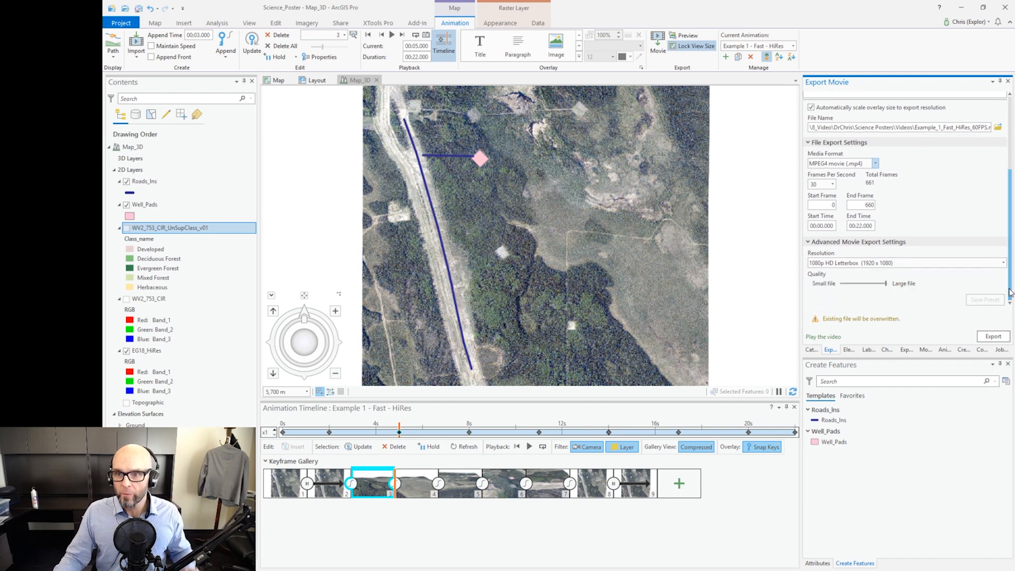
{"action": "left_click", "coordinate": [829, 184]}
{"action": "type", "text": "60"}
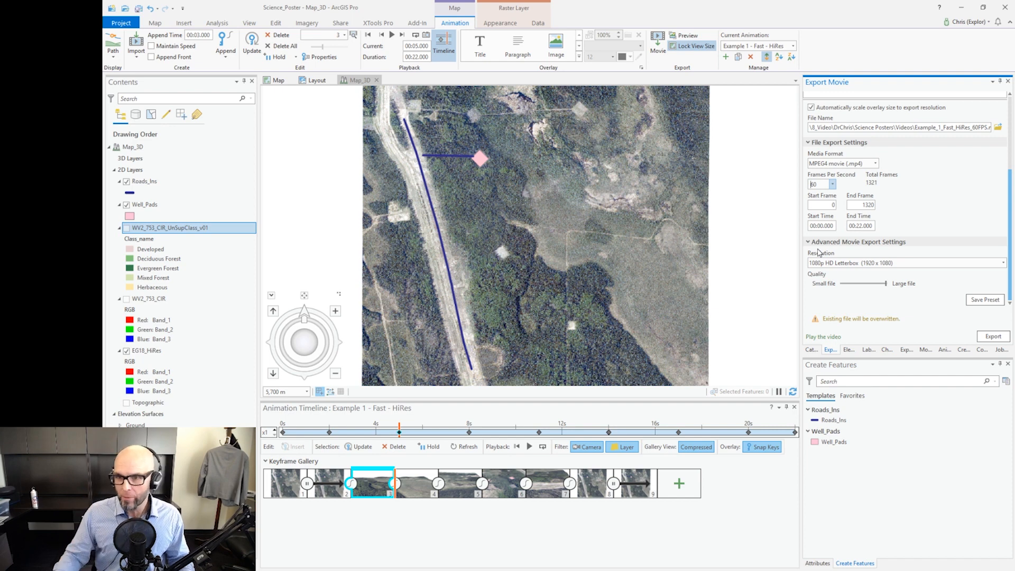
{"action": "left_click", "coordinate": [1003, 263]}
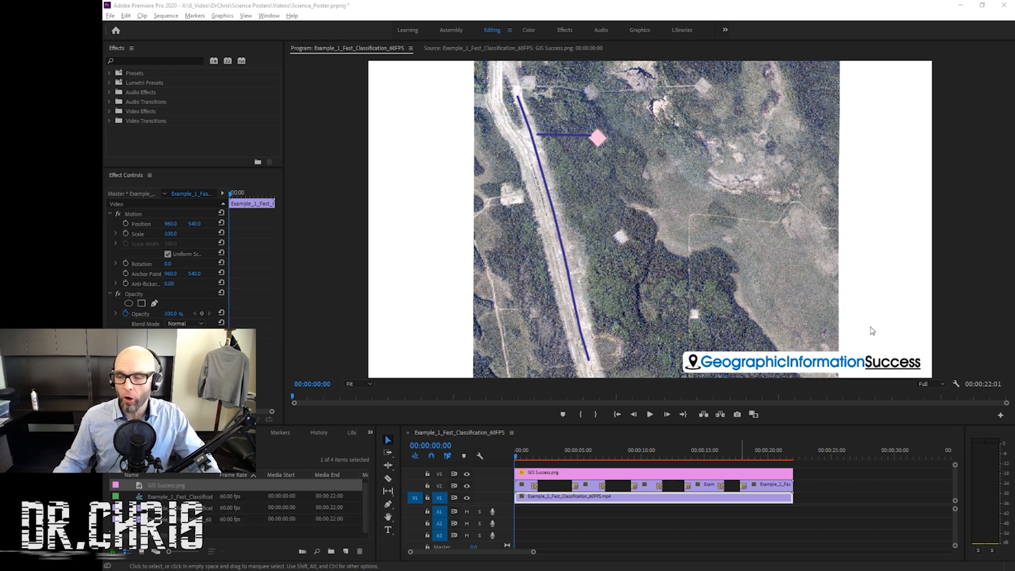
{"action": "mouse_move", "coordinate": [997, 296]}
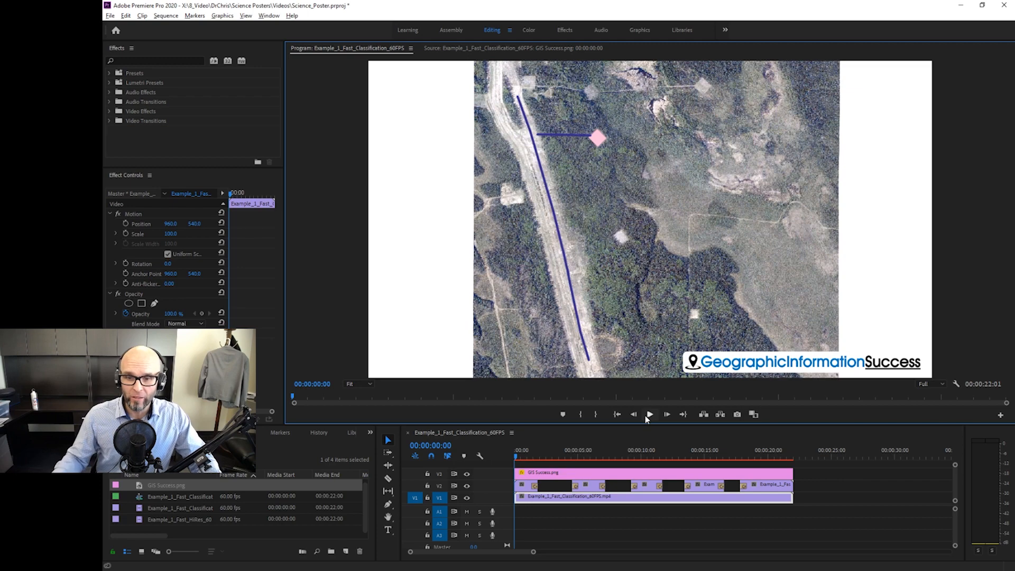
Step: Play the flyover sequence in the Program monitor with the logo overlaid from track V2
{"action": "left_click", "coordinate": [652, 414]}
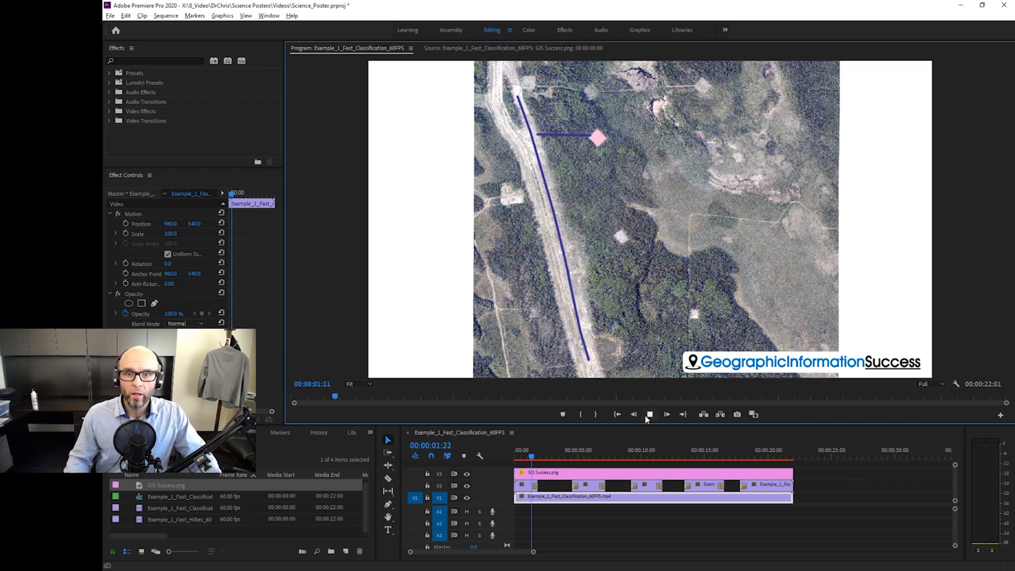
{"action": "left_click", "coordinate": [652, 415]}
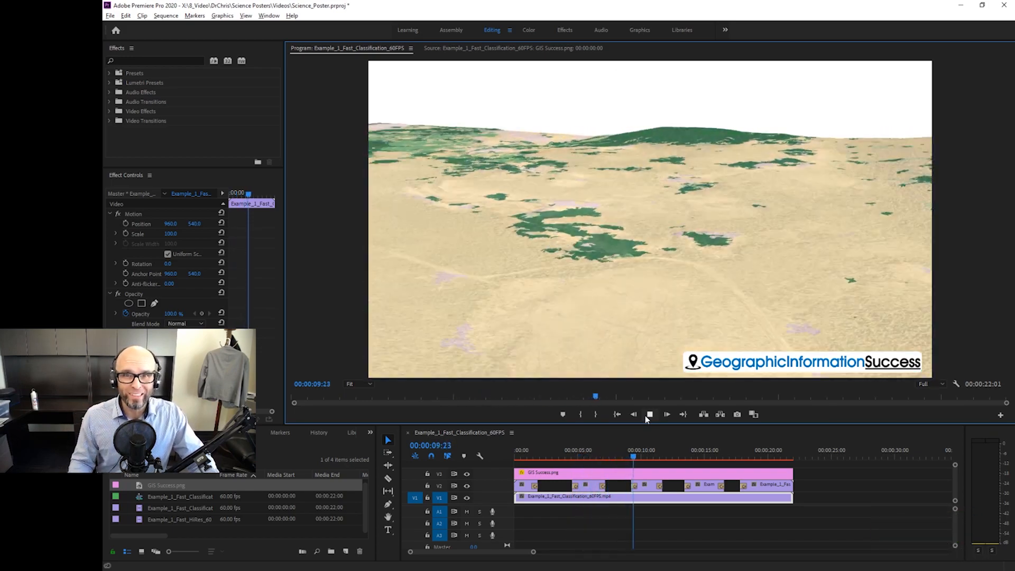
{"action": "left_click", "coordinate": [652, 415]}
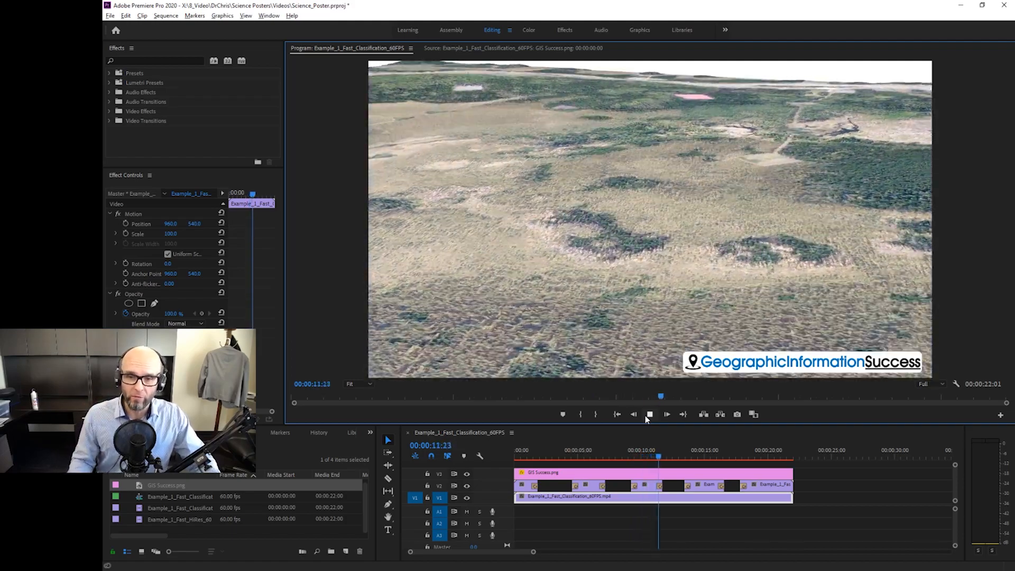